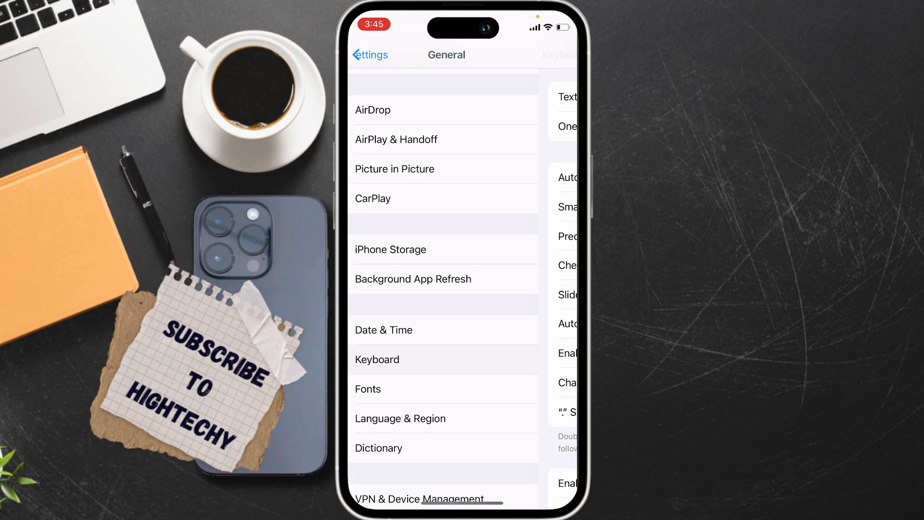
- Switch Raise to Wake off in Display & Brightness, then return to the home screen
click(365, 54)
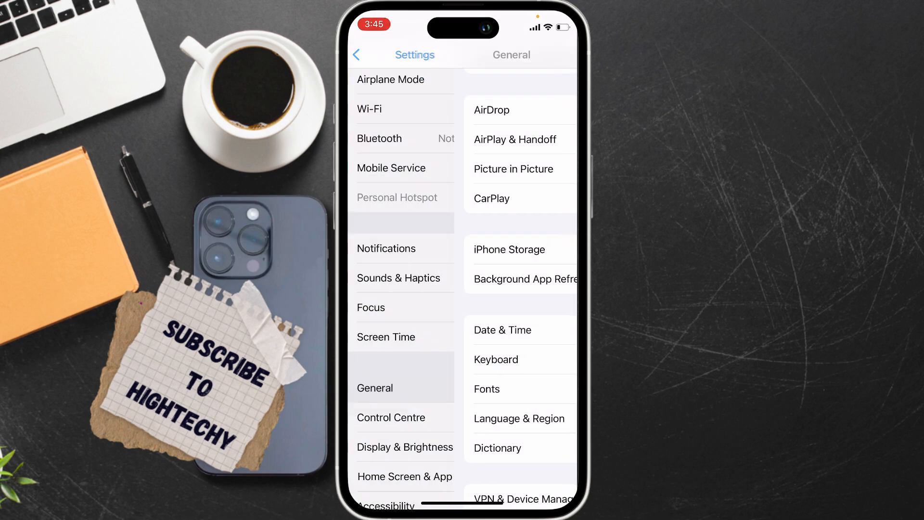
click(356, 54)
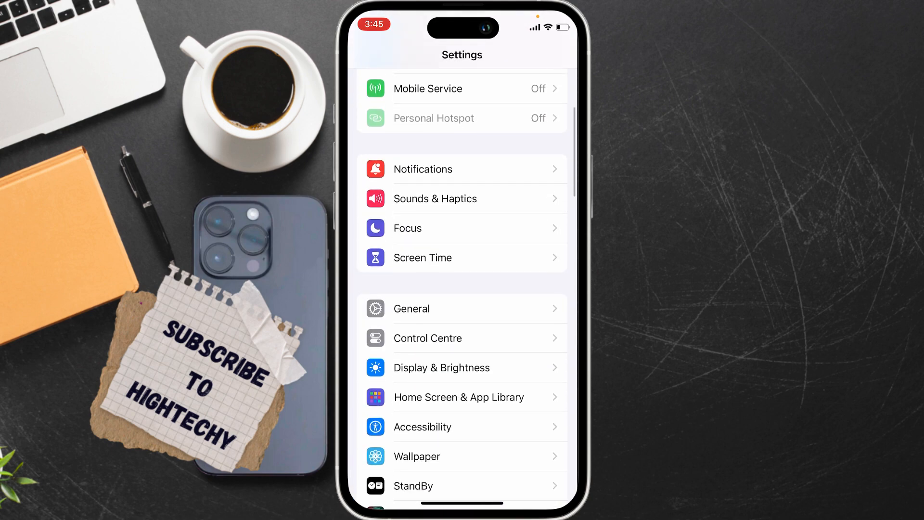
click(441, 367)
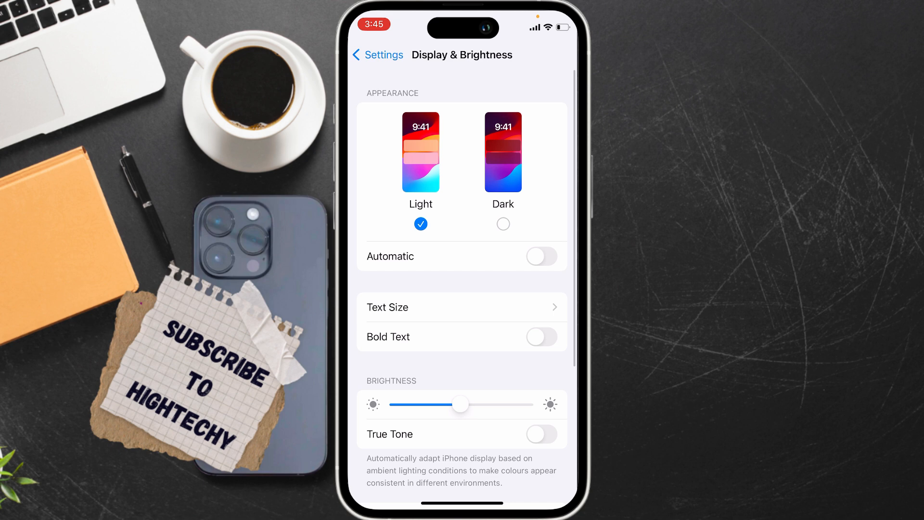
scroll(down, 3)
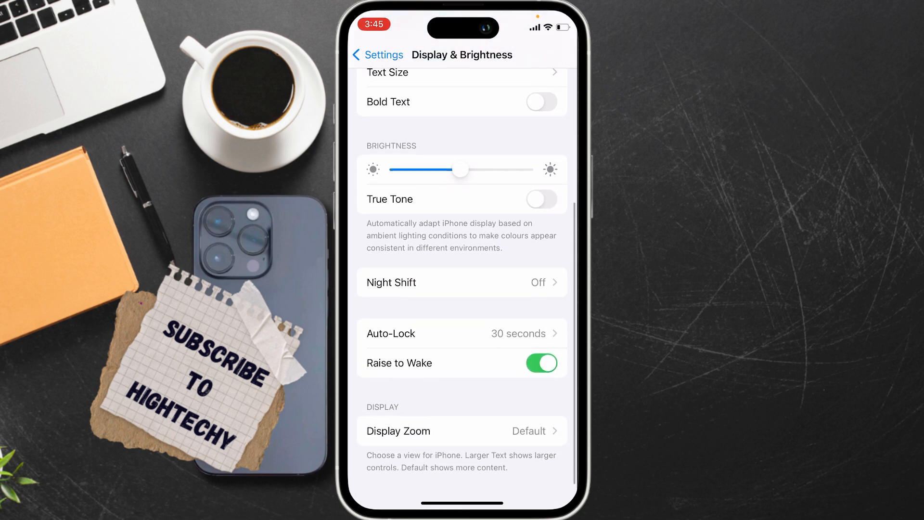
click(541, 363)
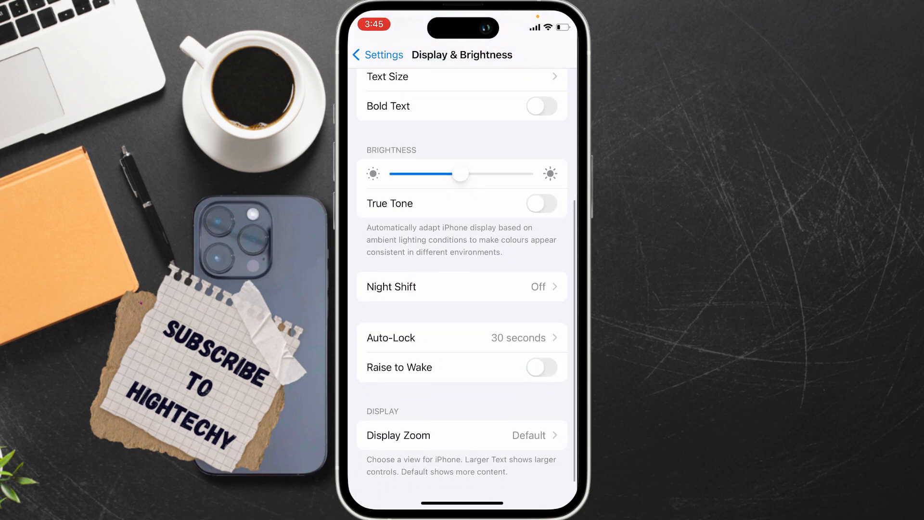
click(377, 55)
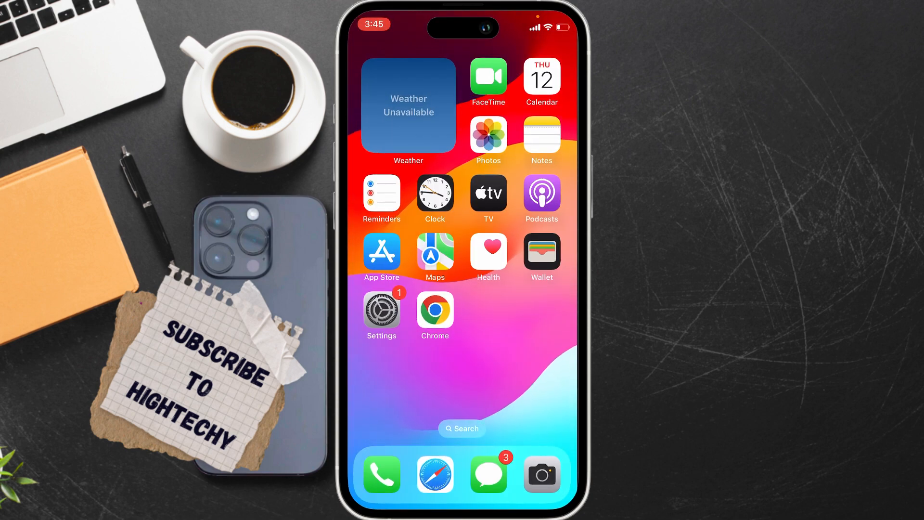
- Enable Prevent Lock to End Call under Accessibility > Touch, then return to the settings list
click(382, 311)
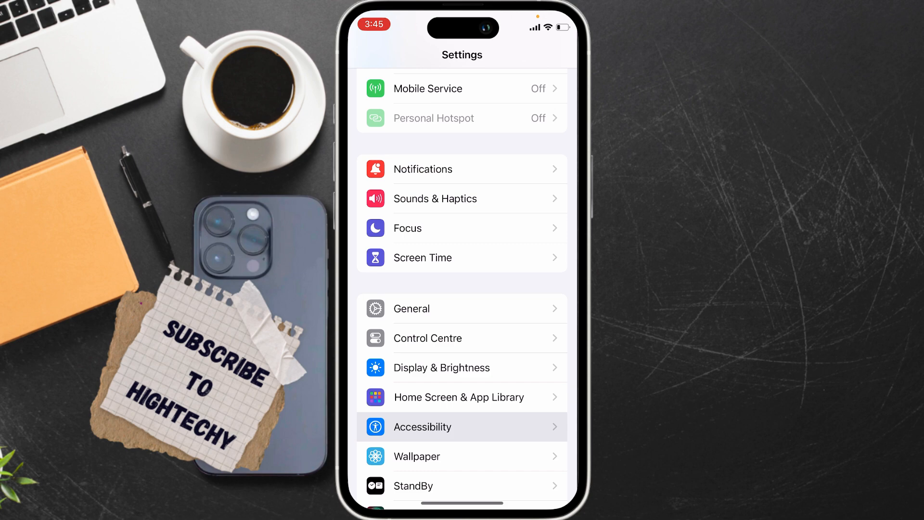
click(422, 427)
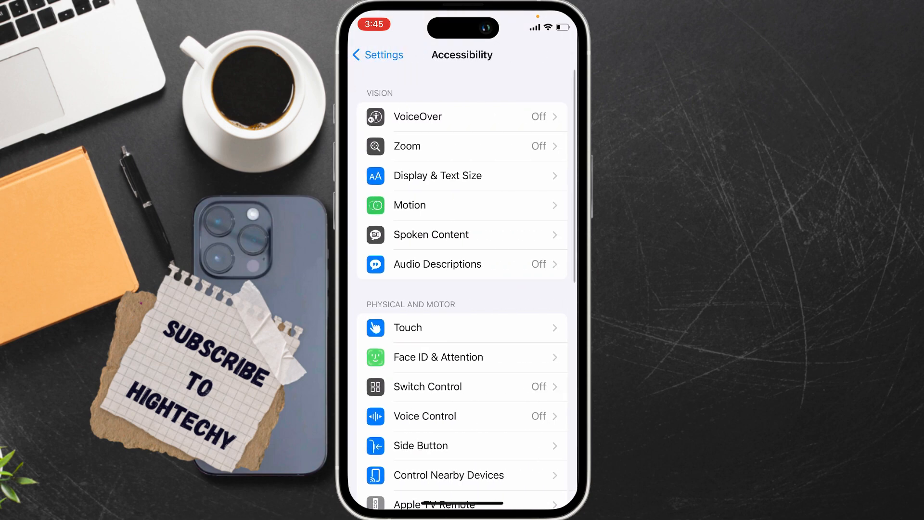
click(407, 328)
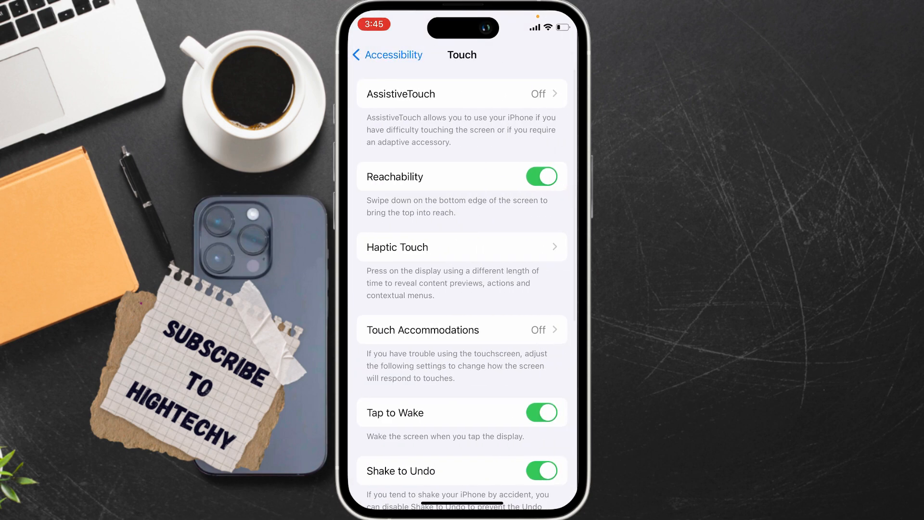
scroll(down, 3)
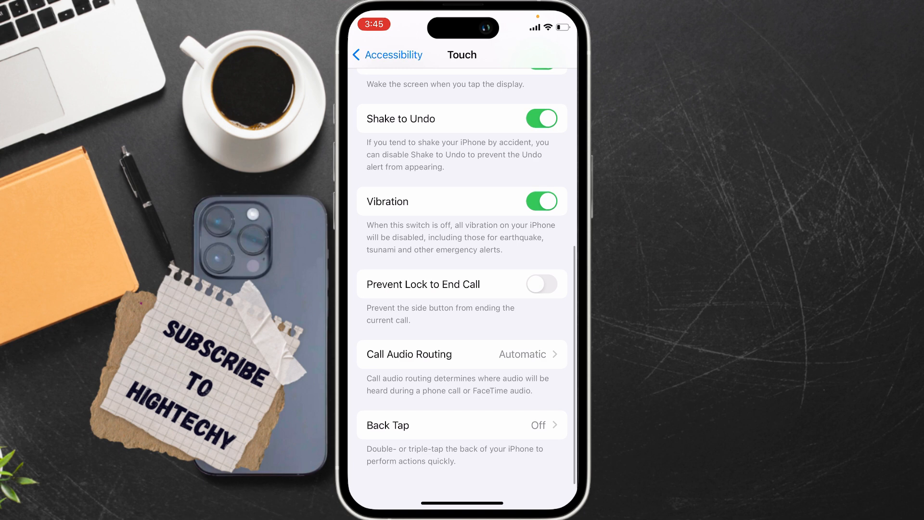
click(541, 284)
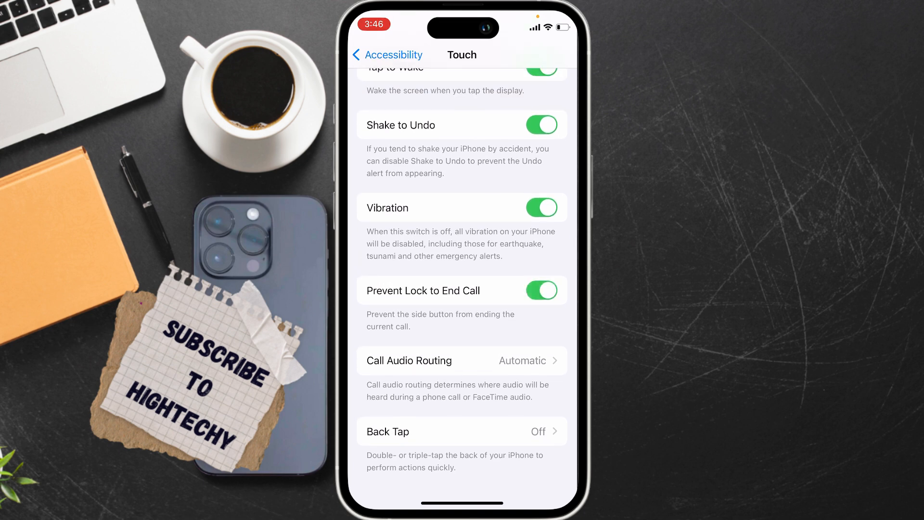
click(388, 54)
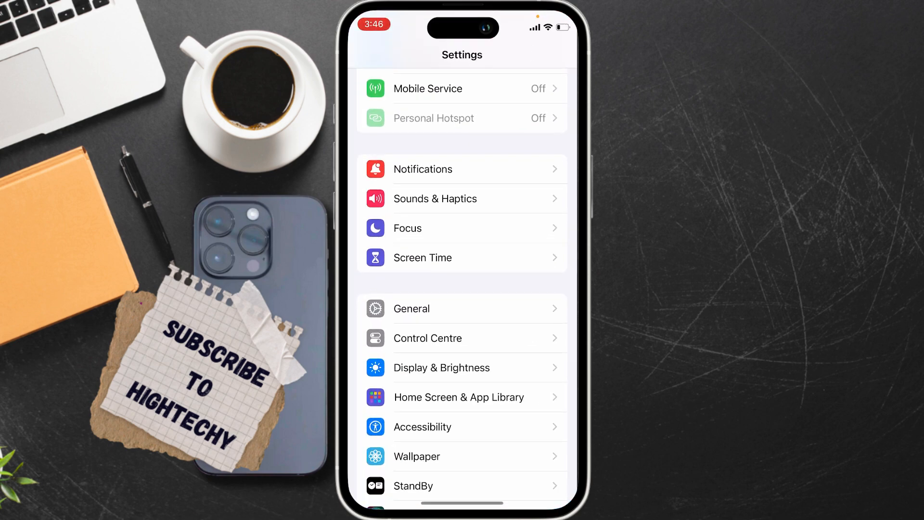
- Choose Reset All Settings under General > Transfer or Reset iPhone > Reset
scroll(down, 3)
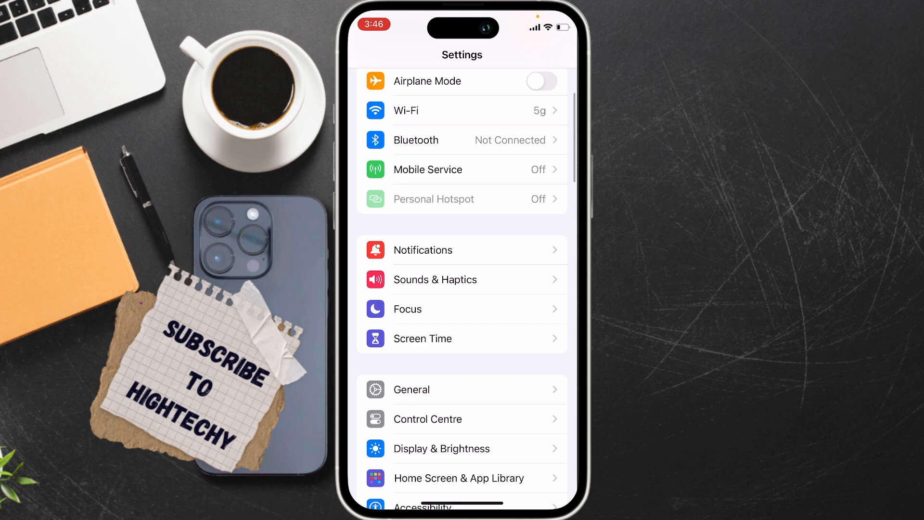
click(411, 389)
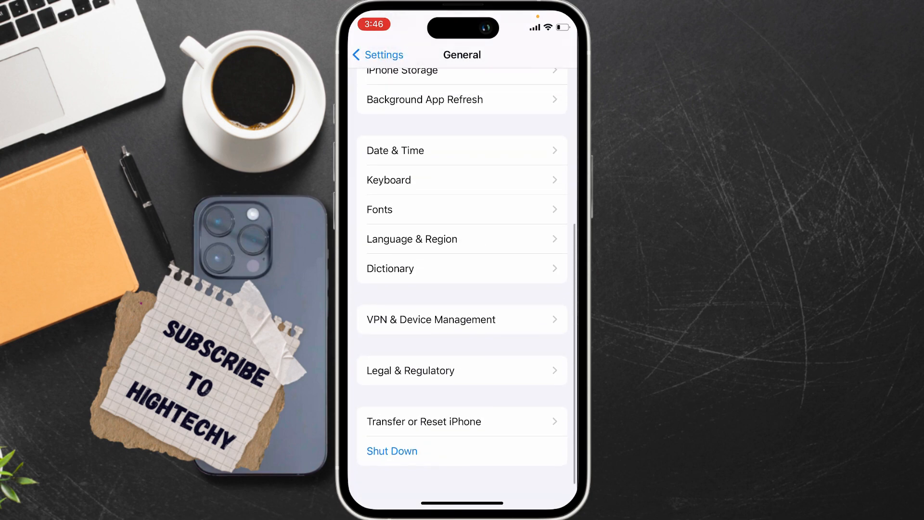
click(423, 422)
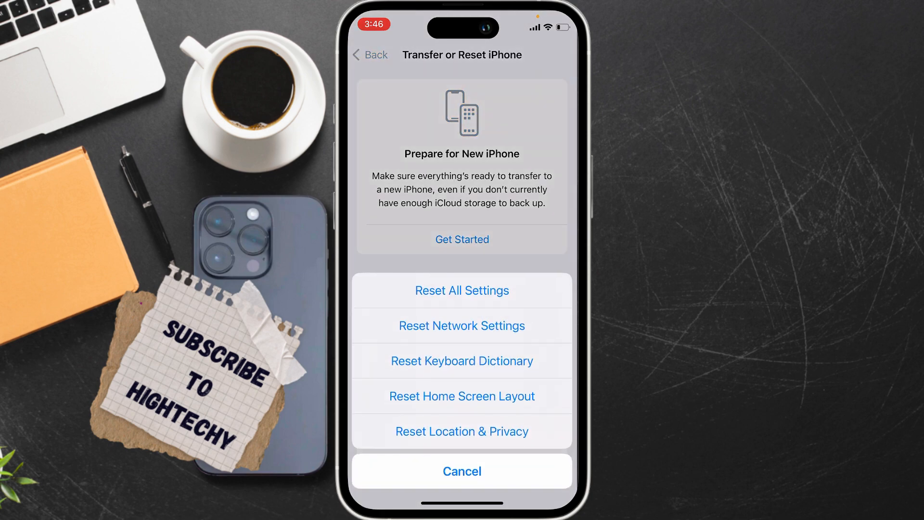
click(462, 289)
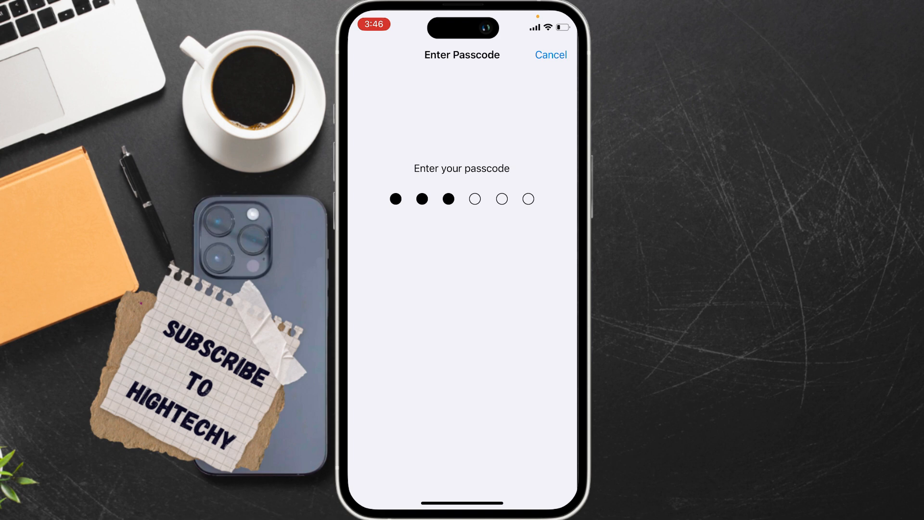